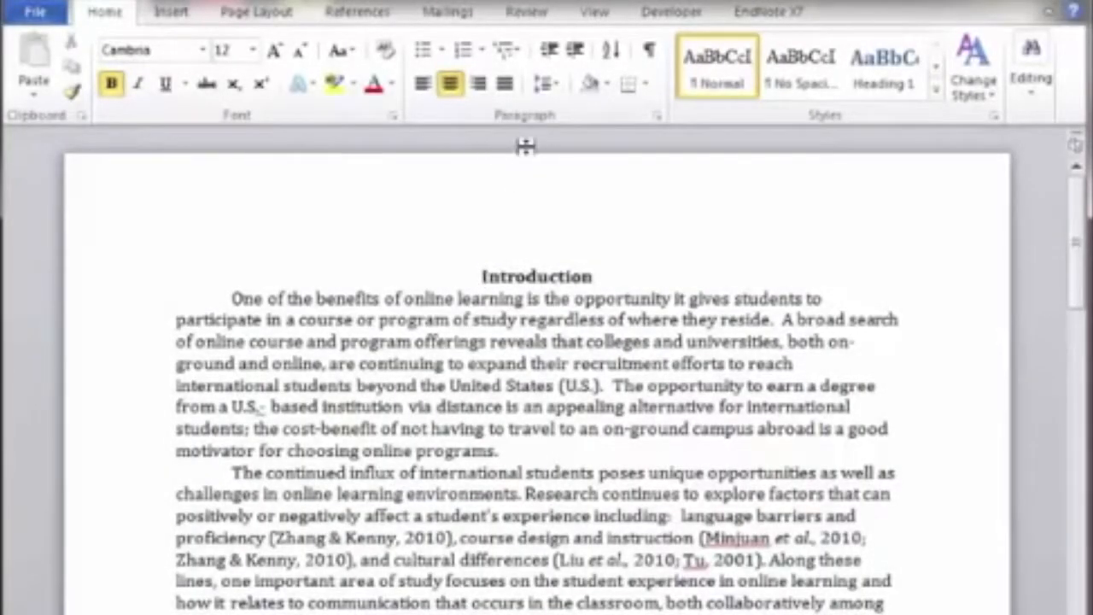
{"action": "mouse_move", "coordinate": [526, 145]}
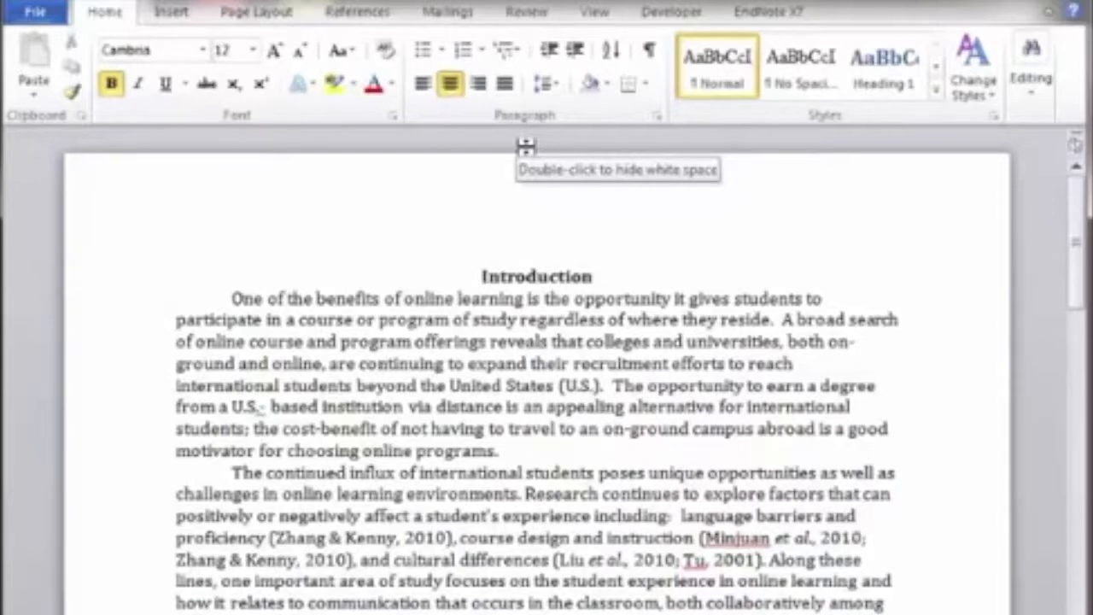
Select all of the research paper's text with Ctrl+A.
{"action": "key", "text": "ctrl+a"}
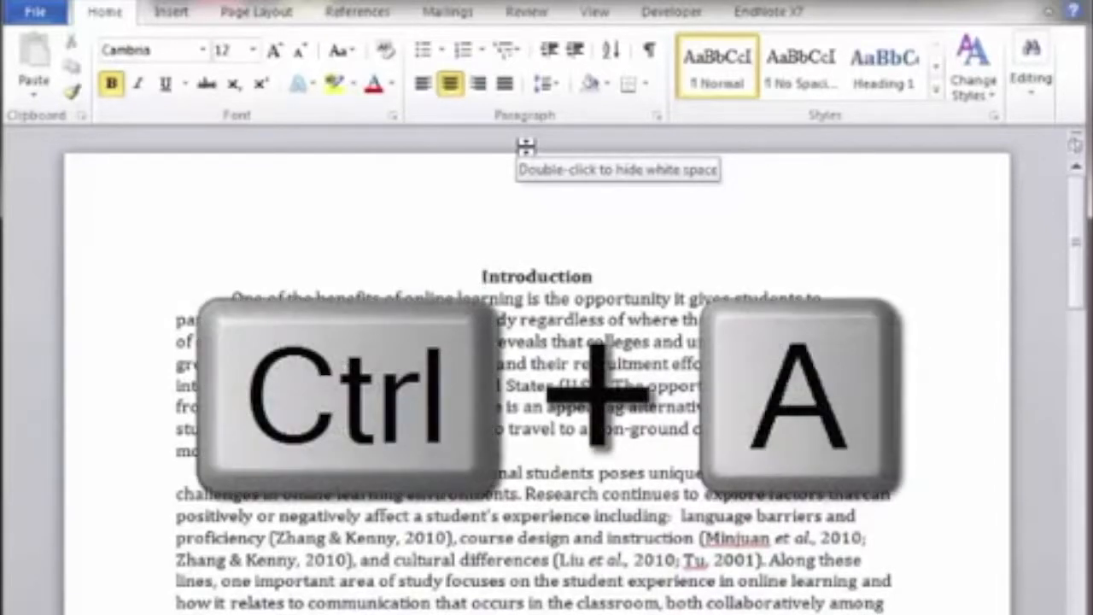
{"action": "key", "text": "ctrl+a"}
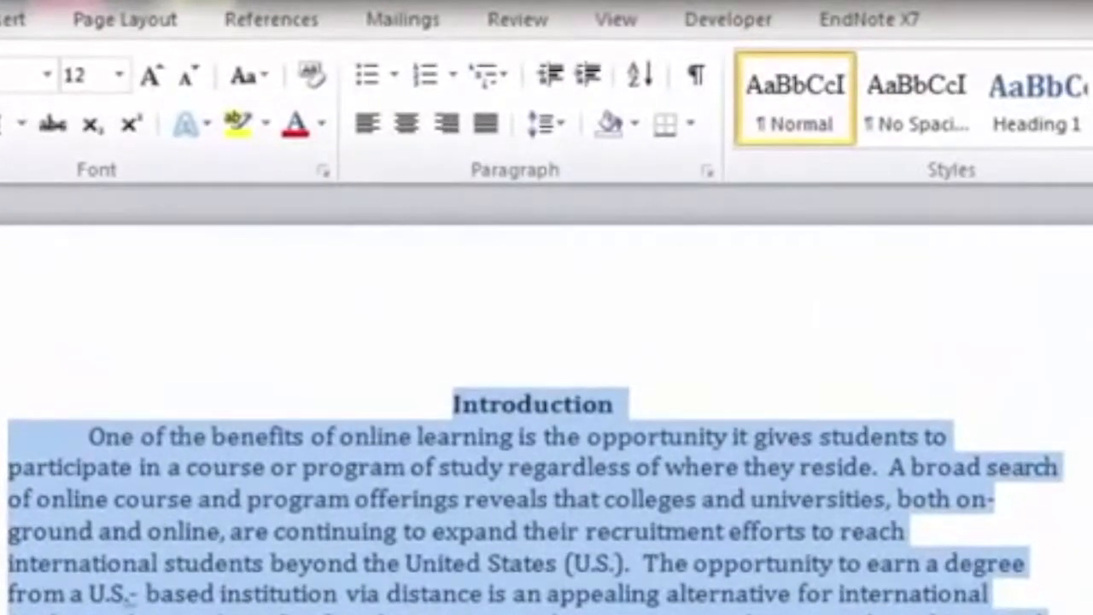
{"action": "mouse_move", "coordinate": [504, 179]}
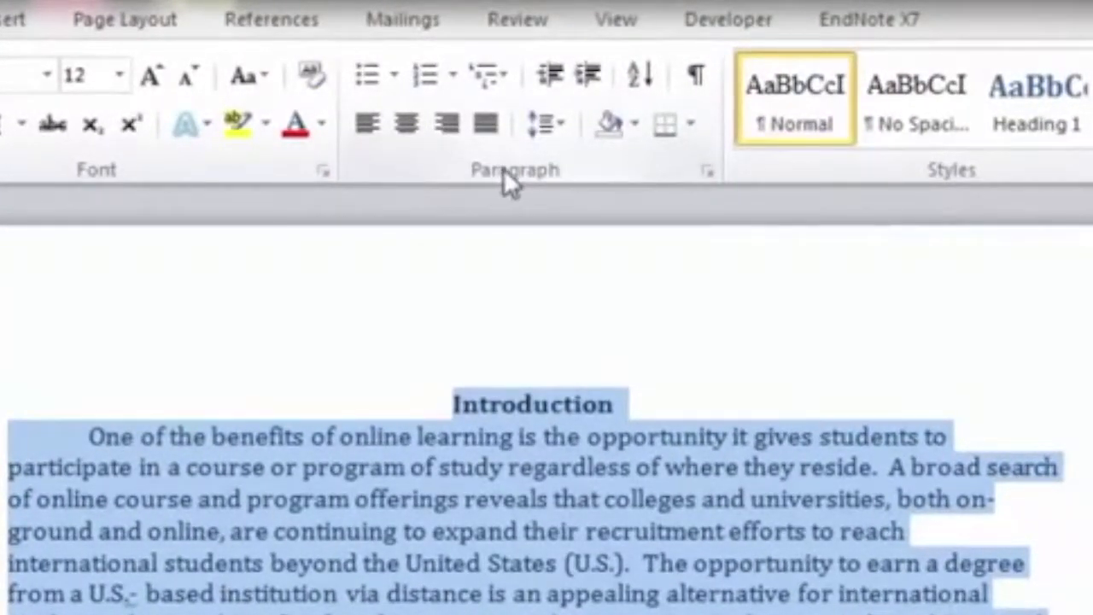
{"action": "mouse_move", "coordinate": [546, 123]}
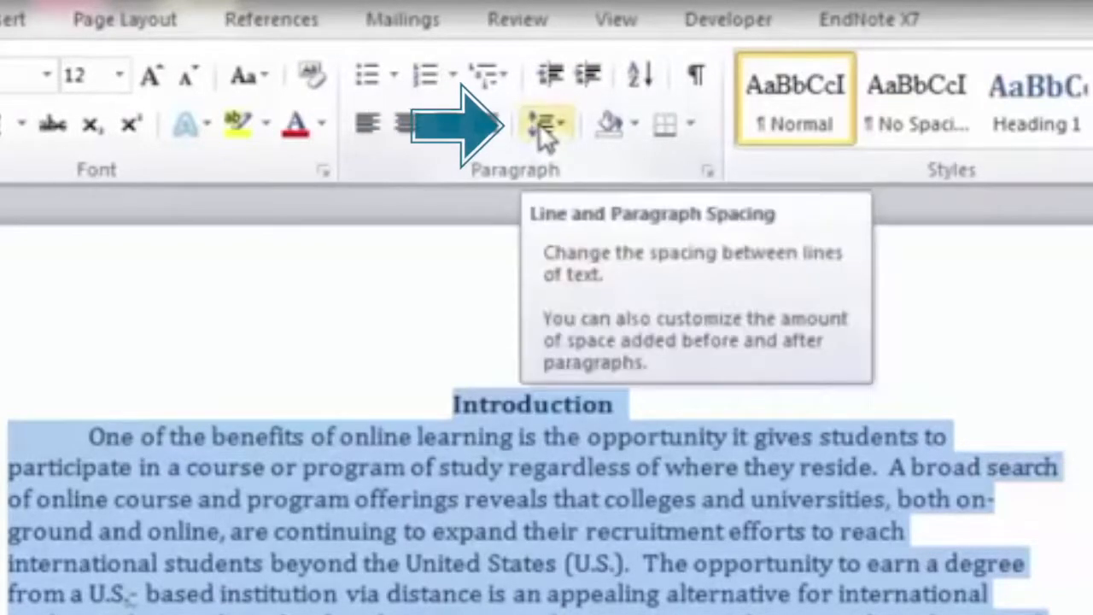
Set line spacing to 2.0 from the Home ribbon's Line and Paragraph Spacing dropdown.
{"action": "left_click", "coordinate": [543, 123]}
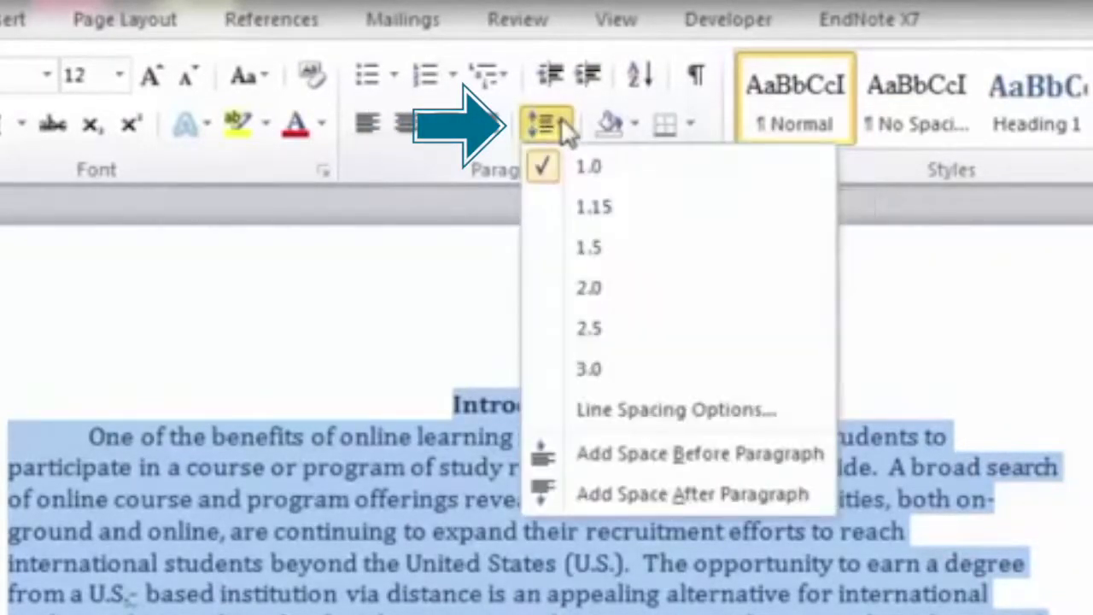
{"action": "mouse_move", "coordinate": [588, 248]}
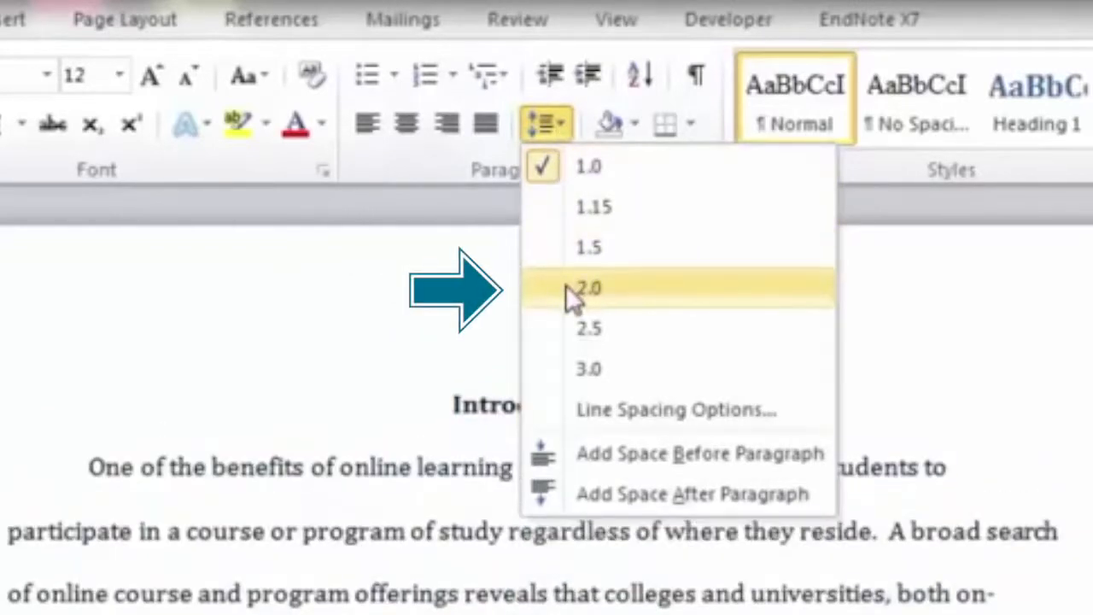
{"action": "left_click", "coordinate": [587, 287]}
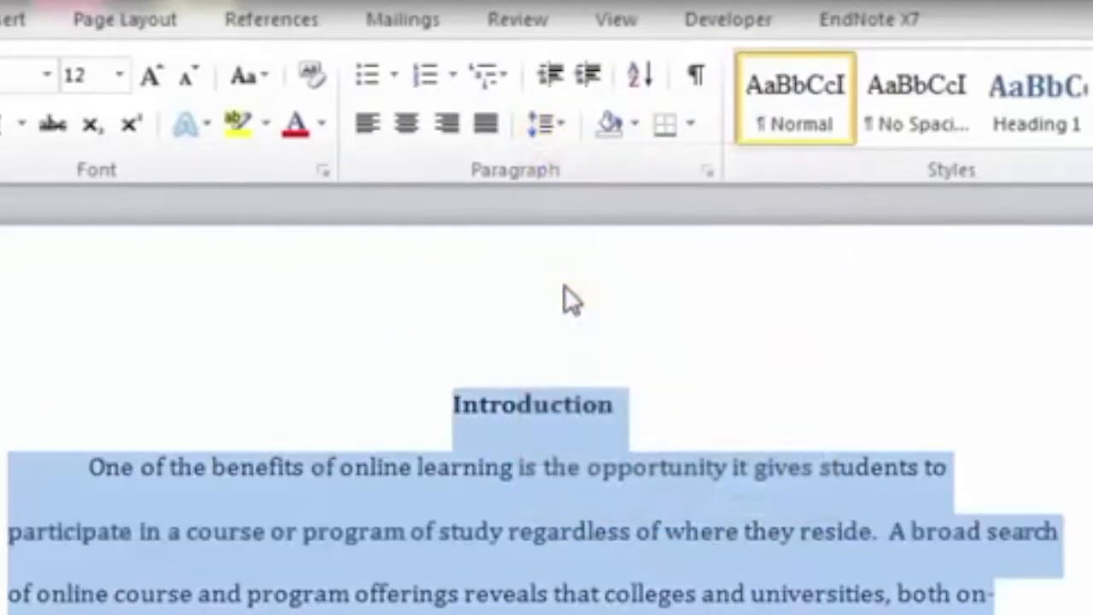
{"action": "mouse_move", "coordinate": [567, 584]}
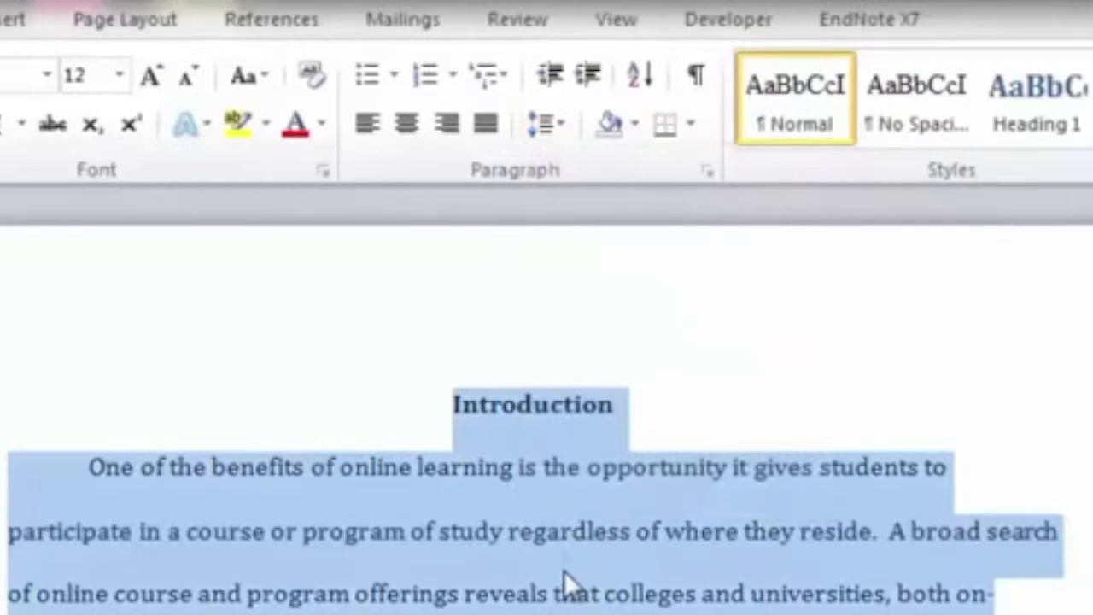
{"action": "scroll", "scroll_direction": "down", "scroll_amount": 3}
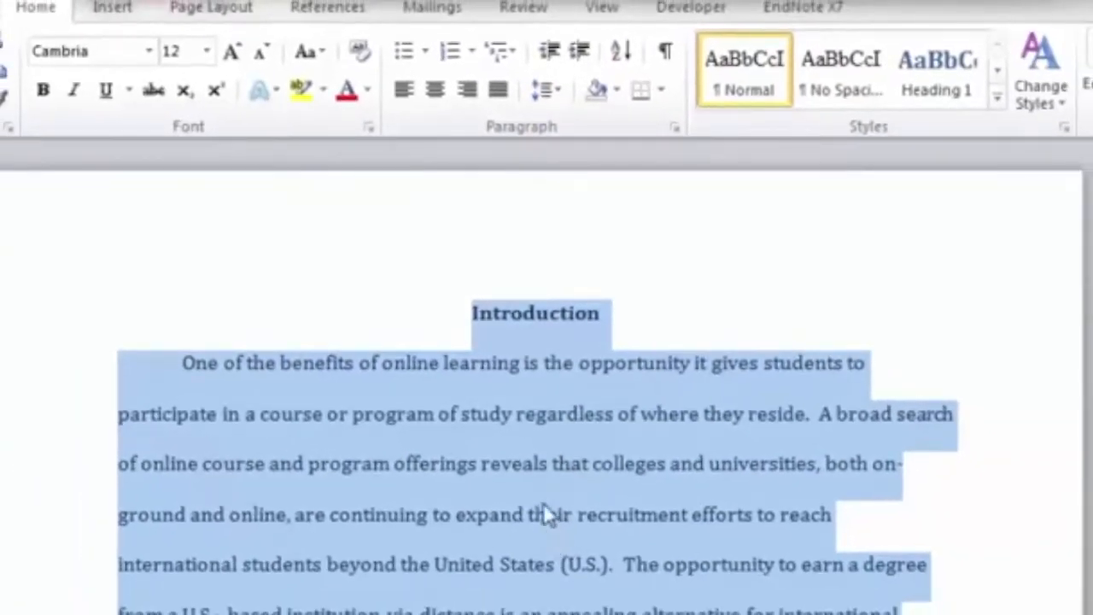
Open the Paragraph dialog from the selected text's context menu to confirm Double spacing.
{"action": "right_click", "coordinate": [546, 512]}
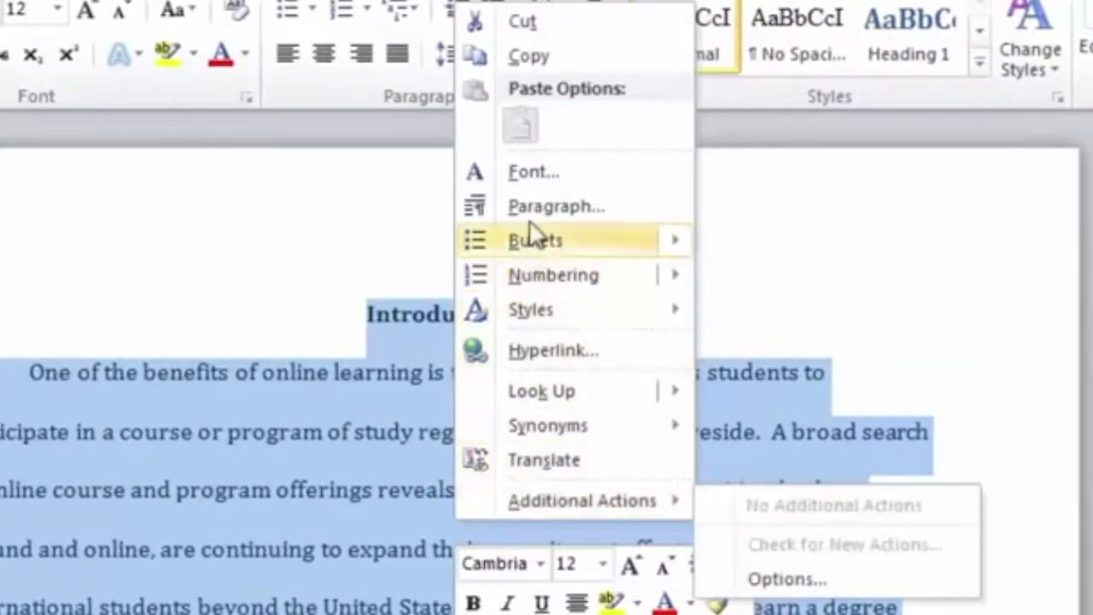
{"action": "left_click", "coordinate": [557, 205]}
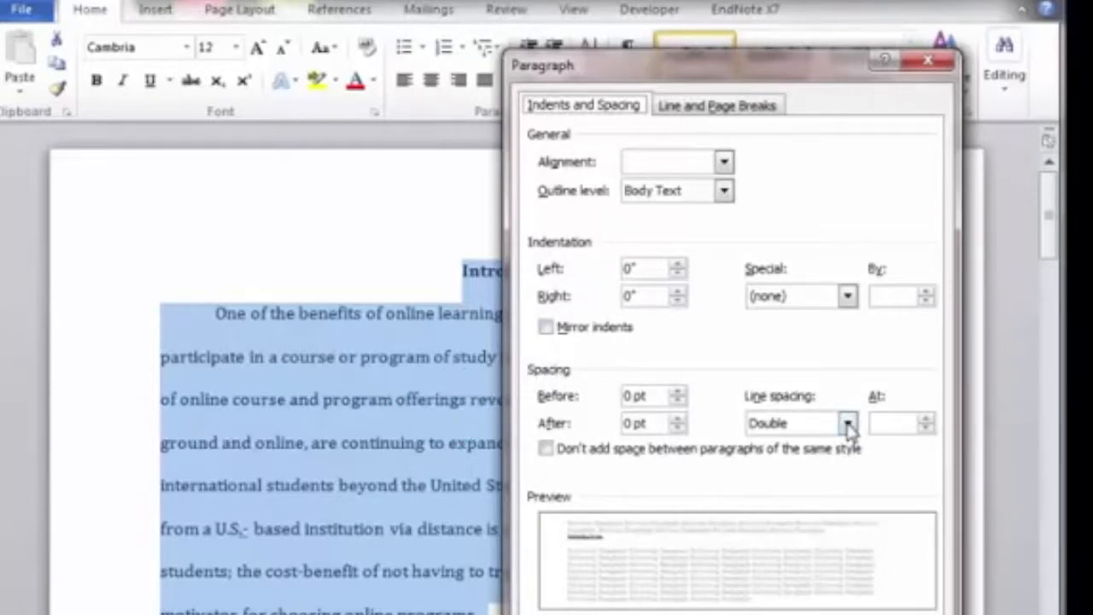
{"action": "left_click", "coordinate": [847, 424]}
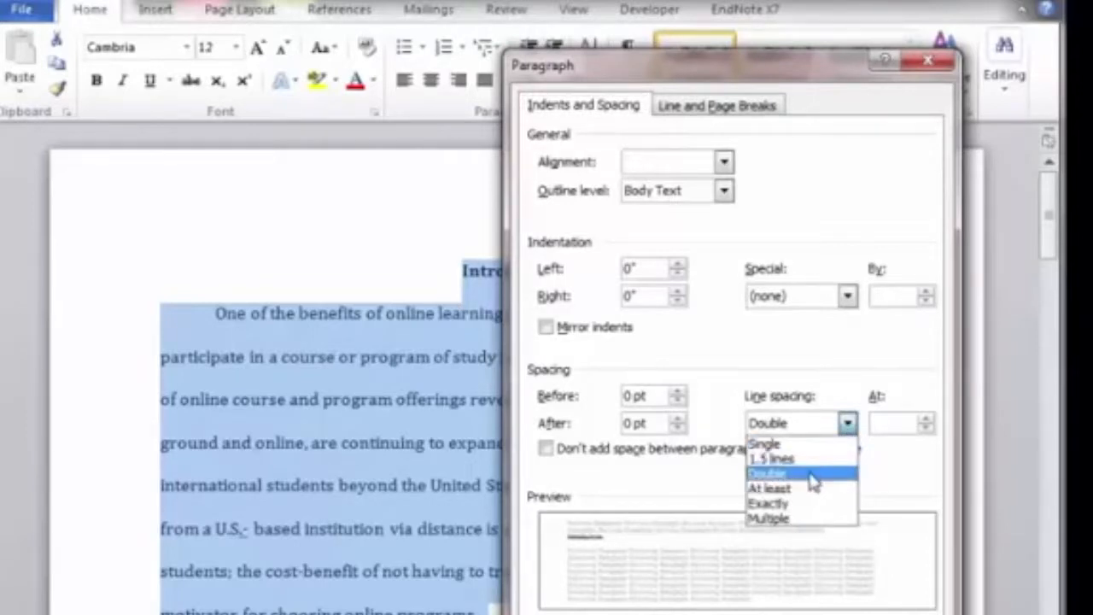
{"action": "left_click", "coordinate": [765, 474]}
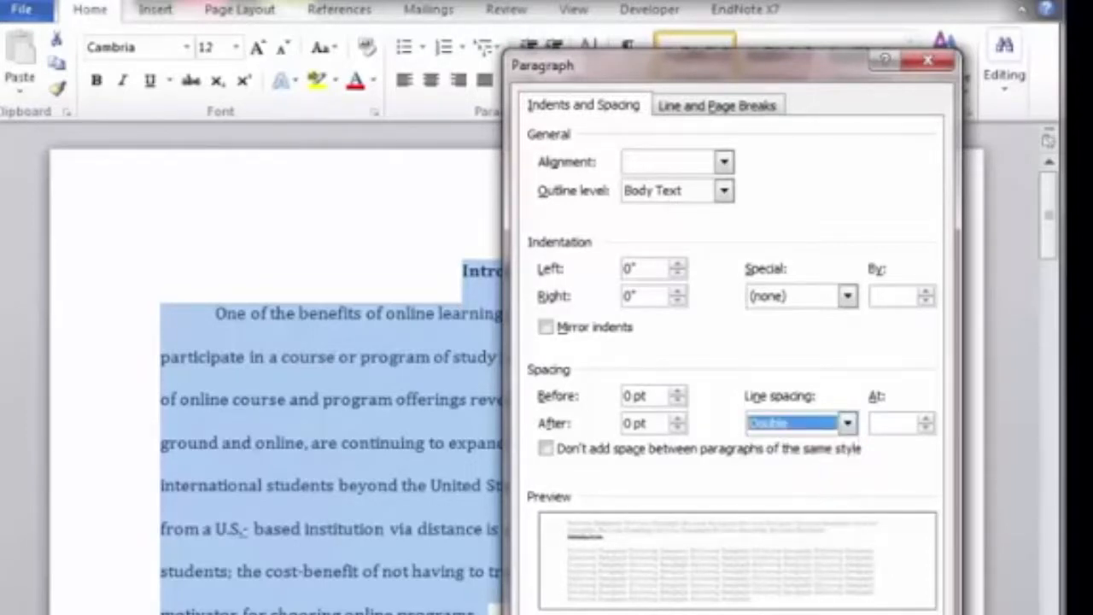